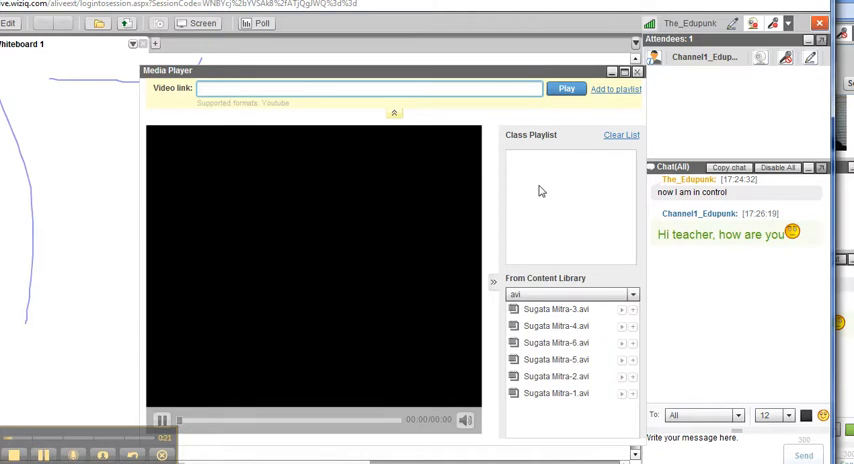
{"action": "mouse_move", "coordinate": [540, 146]}
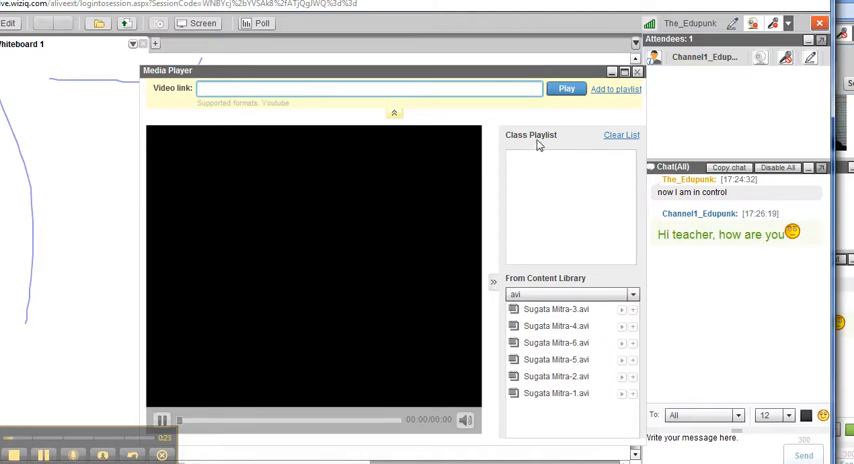
Add Sugata Mitra-1.avi from the avi-filtered library to the class playlist
{"action": "left_click", "coordinate": [556, 308]}
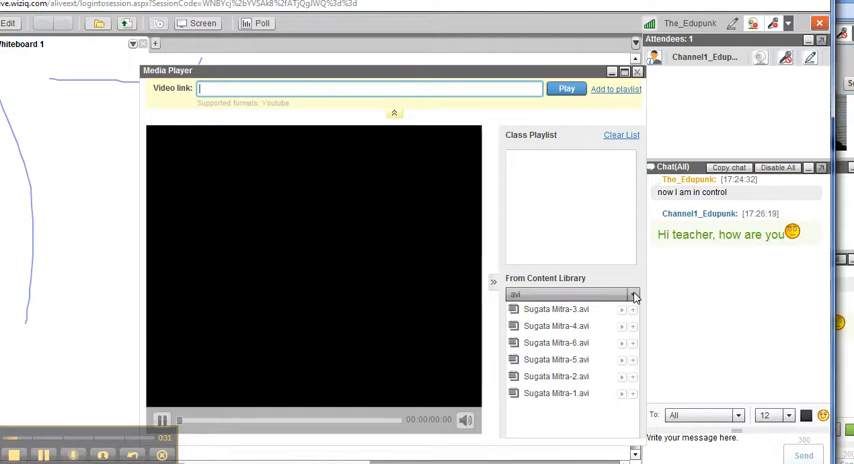
{"action": "left_click", "coordinate": [634, 296]}
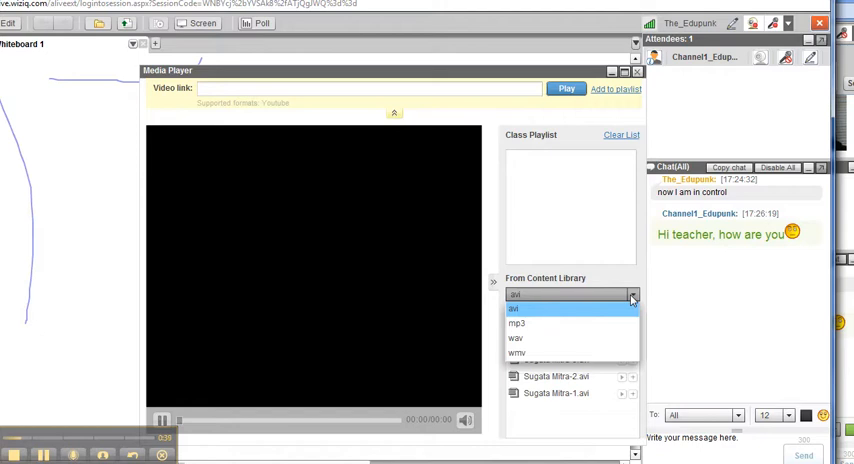
{"action": "left_click", "coordinate": [514, 308]}
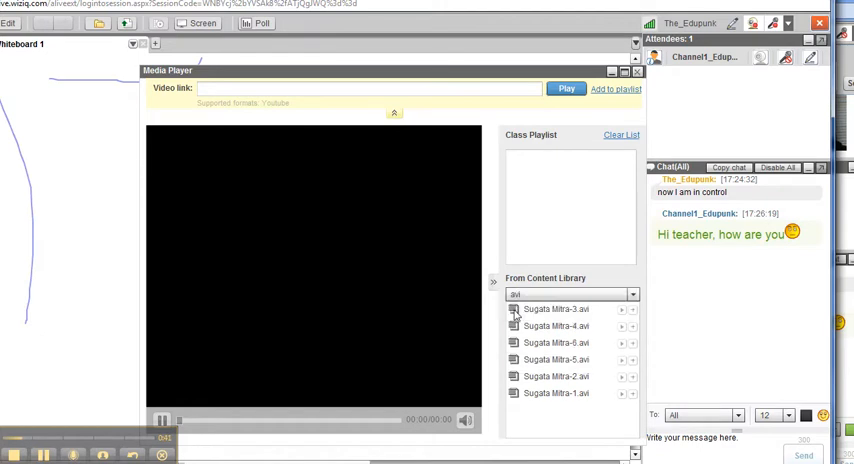
{"action": "left_click", "coordinate": [556, 376]}
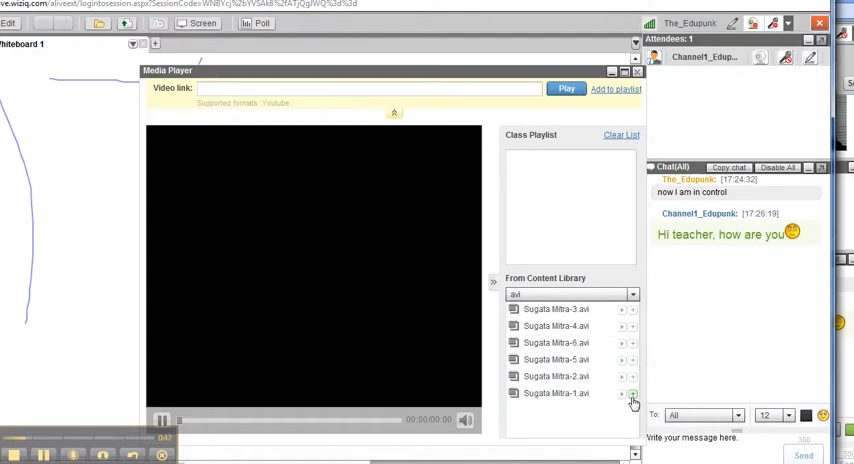
{"action": "left_click", "coordinate": [632, 394]}
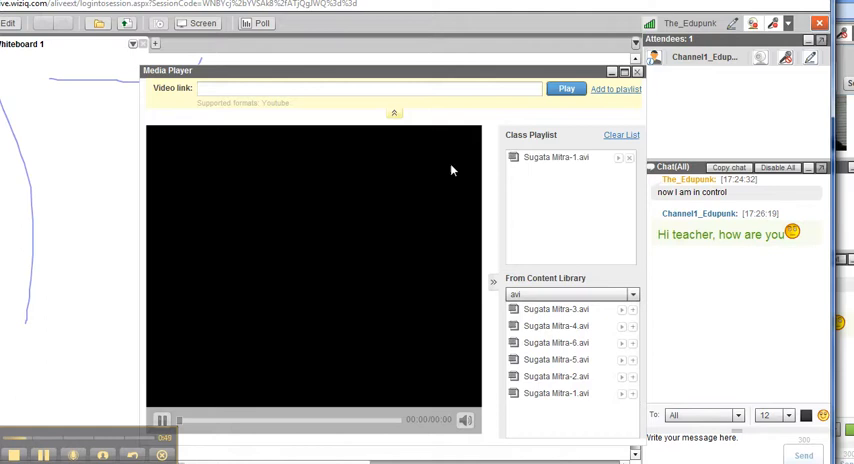
Add starwarsnazoo.mp3 to the class playlist and start it playing
{"action": "left_click", "coordinate": [556, 156]}
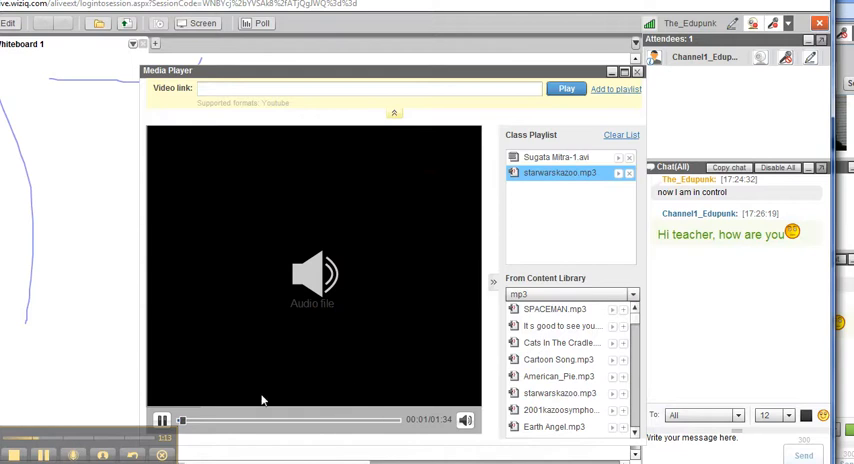
{"action": "left_click", "coordinate": [160, 420]}
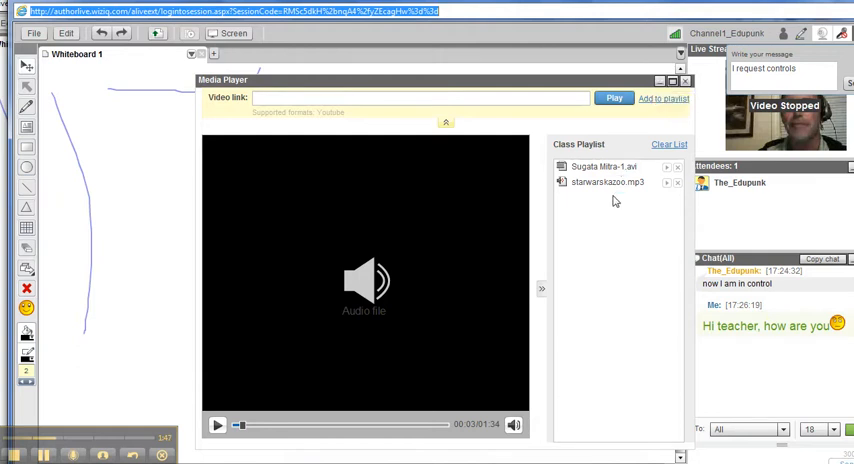
{"action": "mouse_move", "coordinate": [614, 212]}
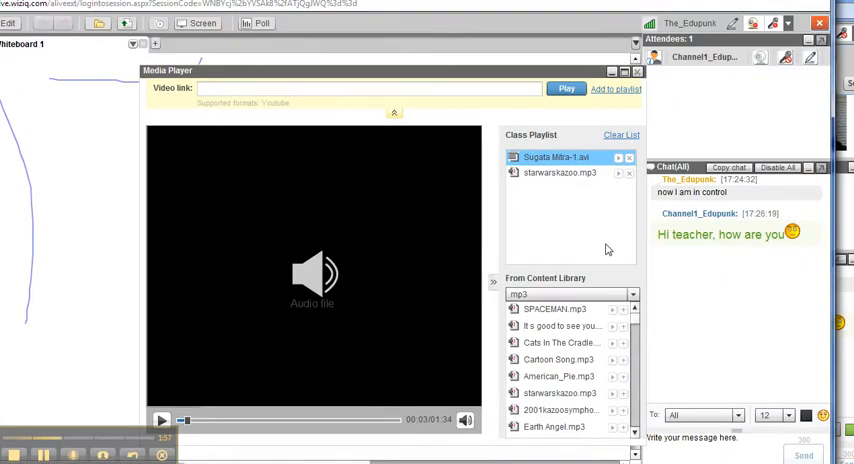
{"action": "left_click", "coordinate": [492, 280]}
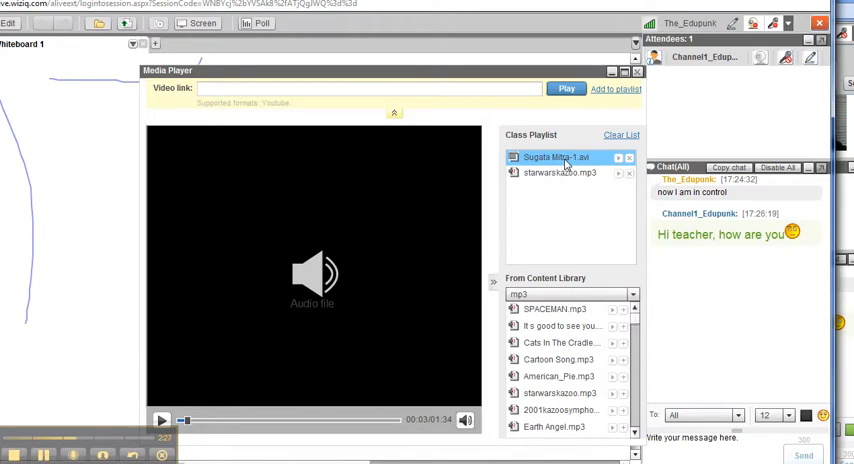
{"action": "mouse_move", "coordinate": [484, 240]}
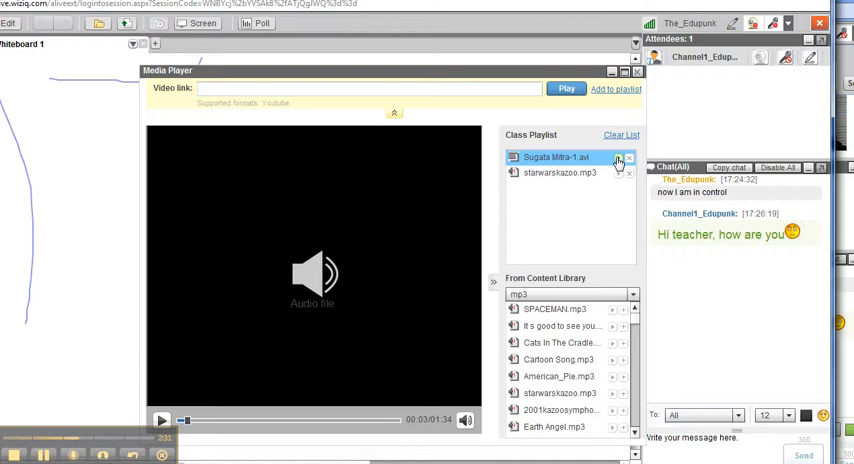
Play Sugata Mitra-1.avi from the Class Playlist
{"action": "left_click", "coordinate": [160, 420]}
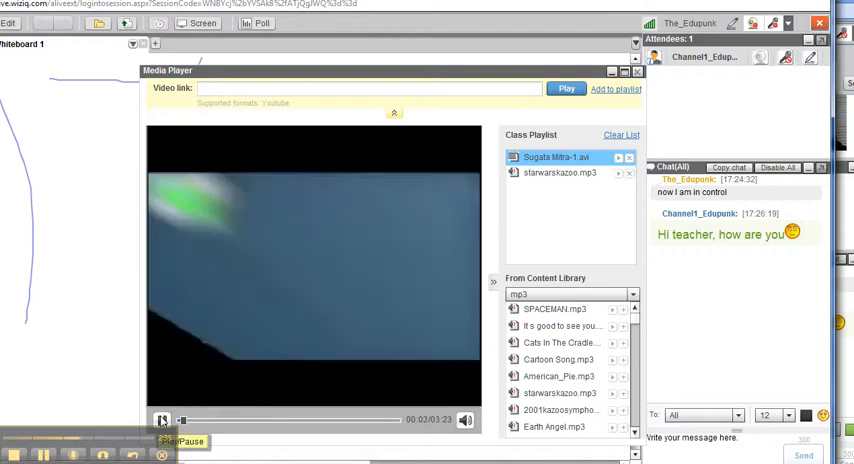
{"action": "left_click", "coordinate": [162, 420]}
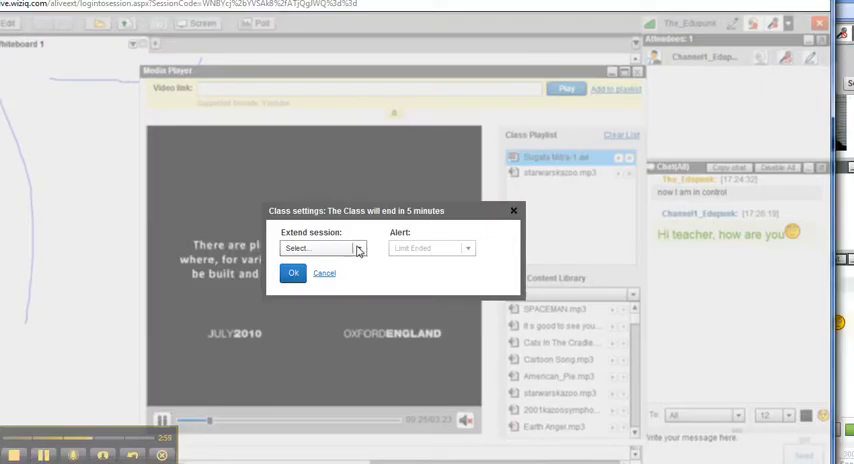
Extend the class session by 15 minutes from the Class settings popup
{"action": "left_click", "coordinate": [320, 248]}
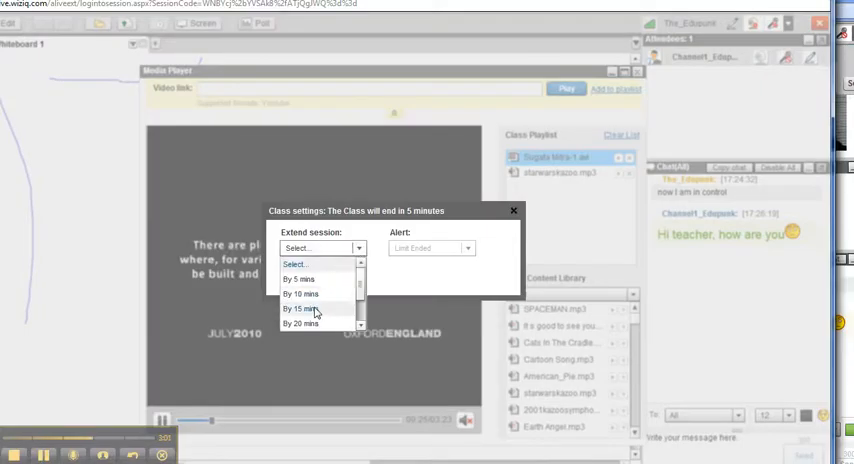
{"action": "left_click", "coordinate": [300, 308]}
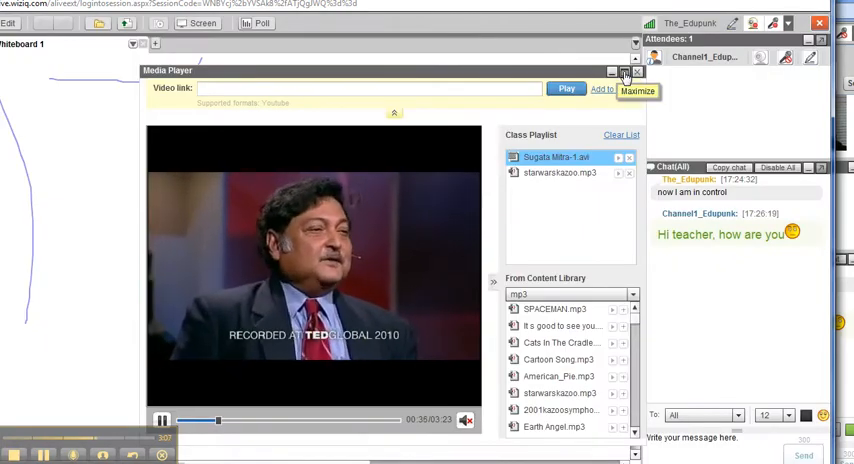
Maximize the Media Player so the video plays at full size
{"action": "left_click", "coordinate": [624, 76]}
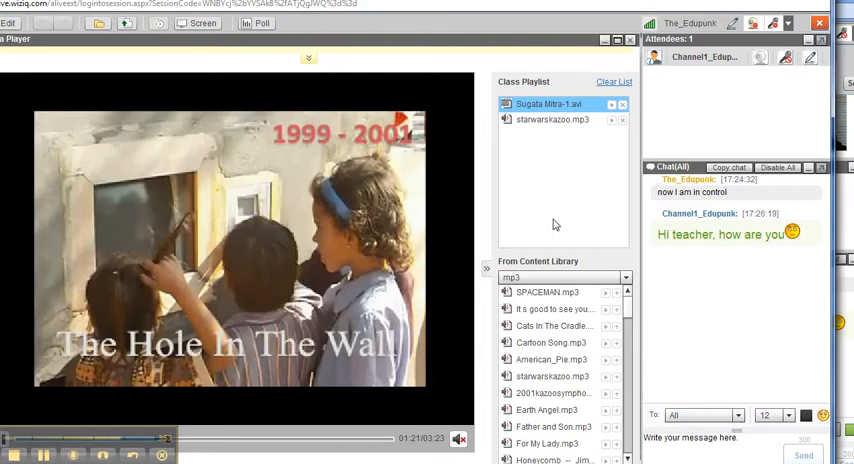
{"action": "mouse_move", "coordinate": [308, 62]}
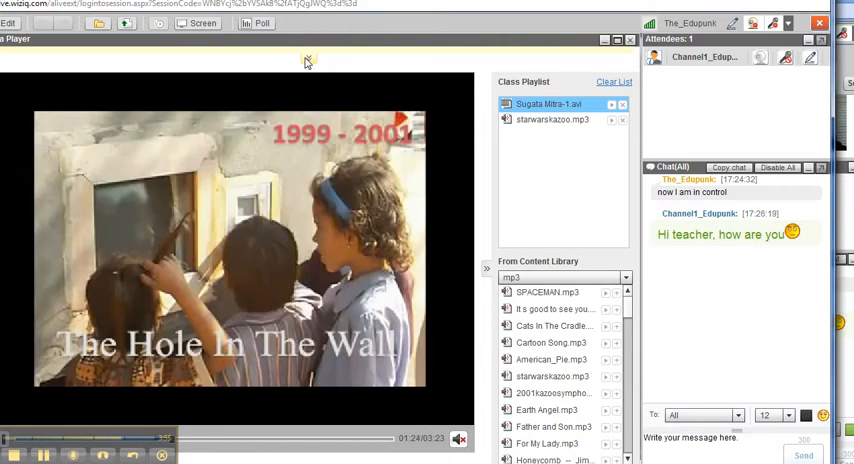